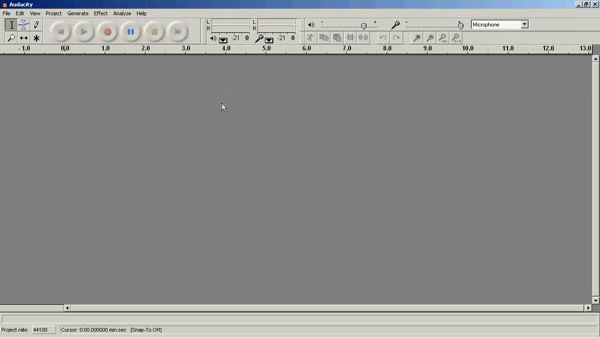
mouse_move(94, 72)
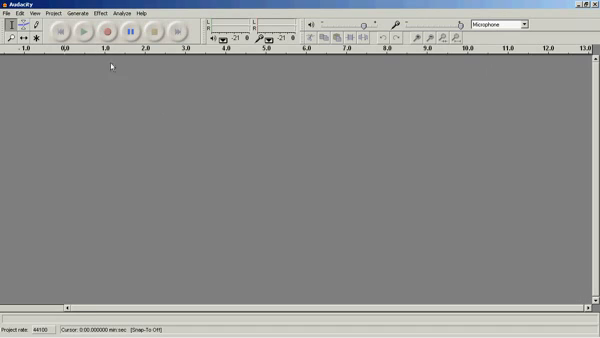
Choose File > Open to bring an existing audio file into the project
click(12, 14)
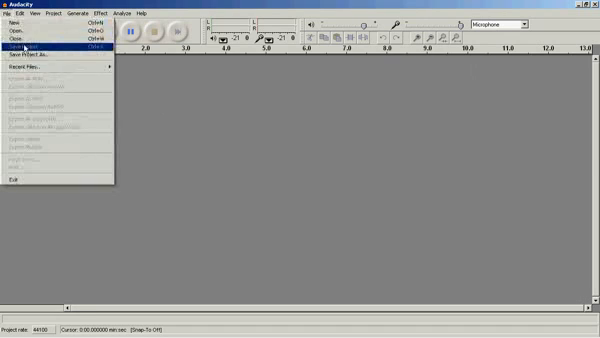
click(30, 40)
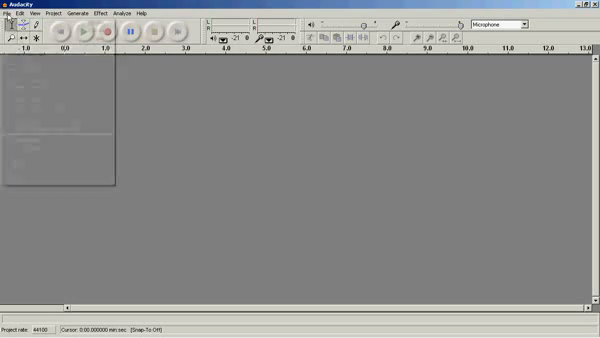
Select the voice recording file so it loads as a mono waveform track
click(104, 32)
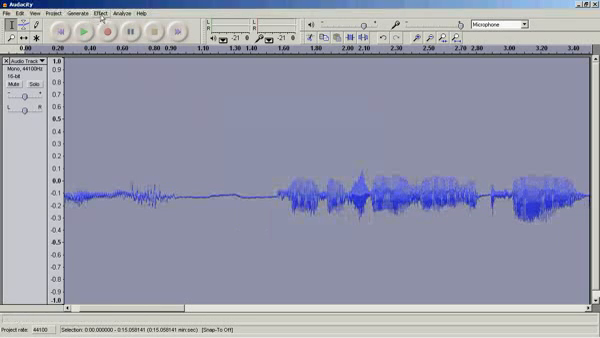
Start the Amplify effect to make the voice track louder
click(104, 12)
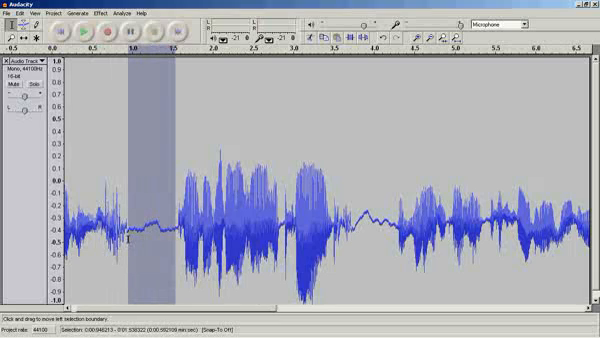
mouse_move(136, 148)
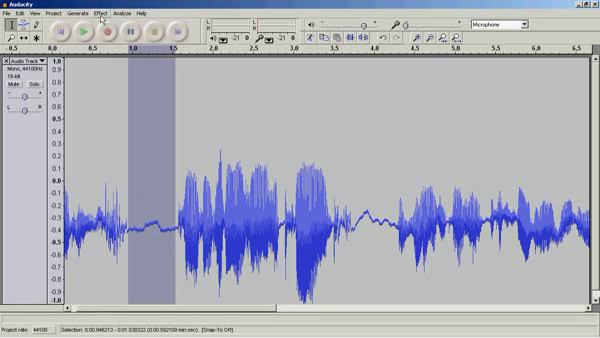
click(104, 12)
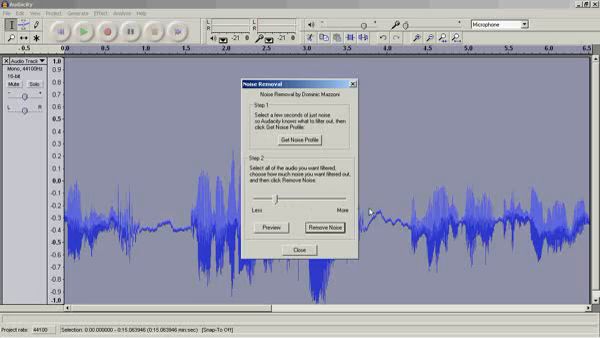
mouse_move(204, 204)
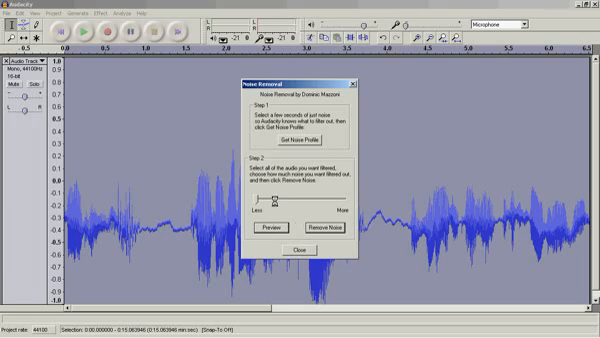
mouse_move(290, 246)
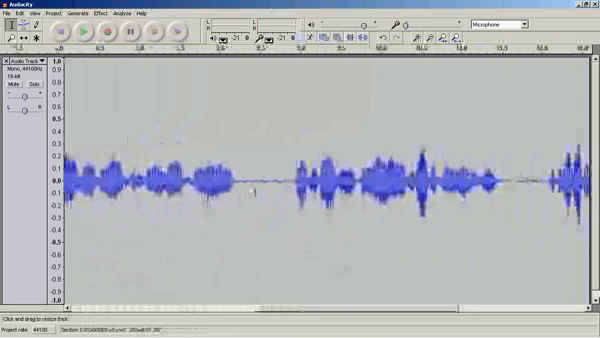
Select a quiet gap between spoken phrases in the cleaned waveform
drag(240, 180, 290, 180)
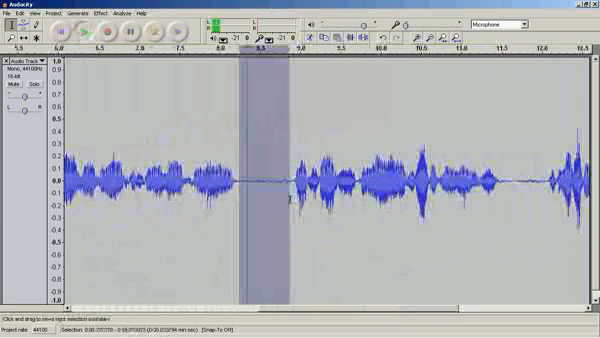